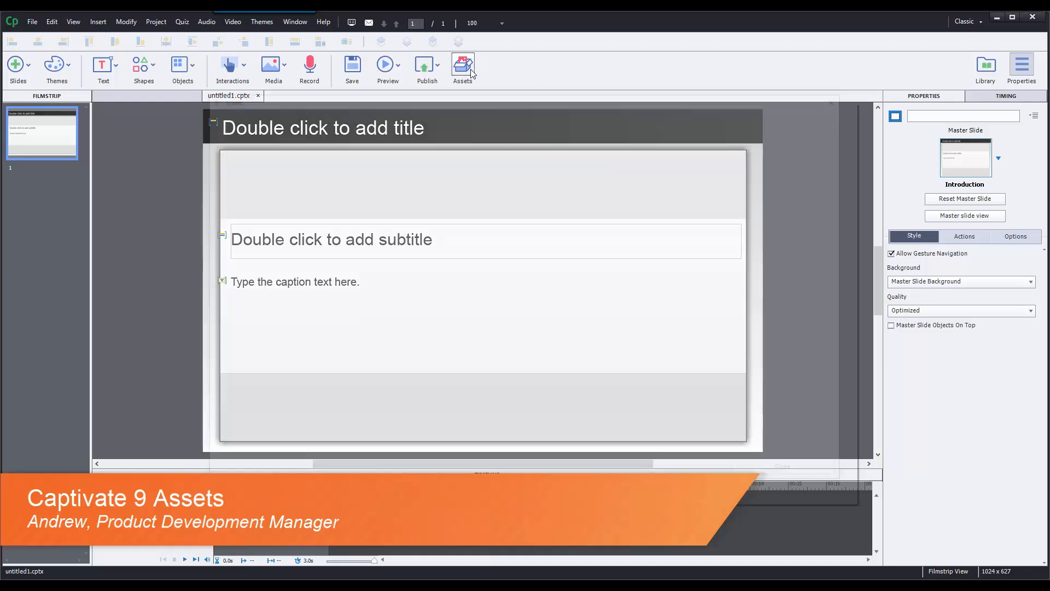
# Browse the eLearning Brothers assets home page, scanning the New Releases and back to the top
pyautogui.click(462, 67)
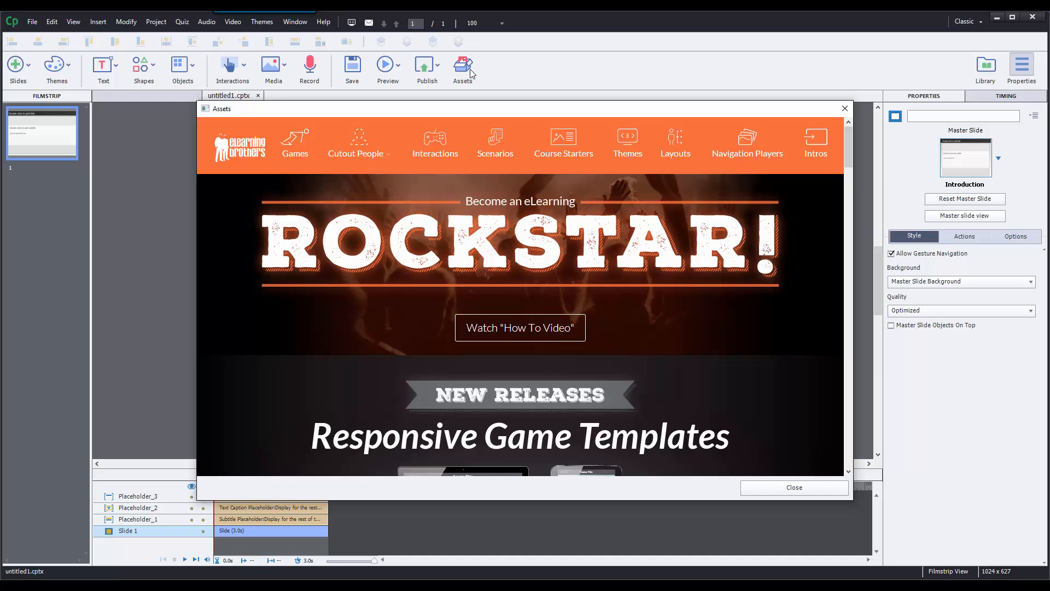
pyautogui.scroll(-3)
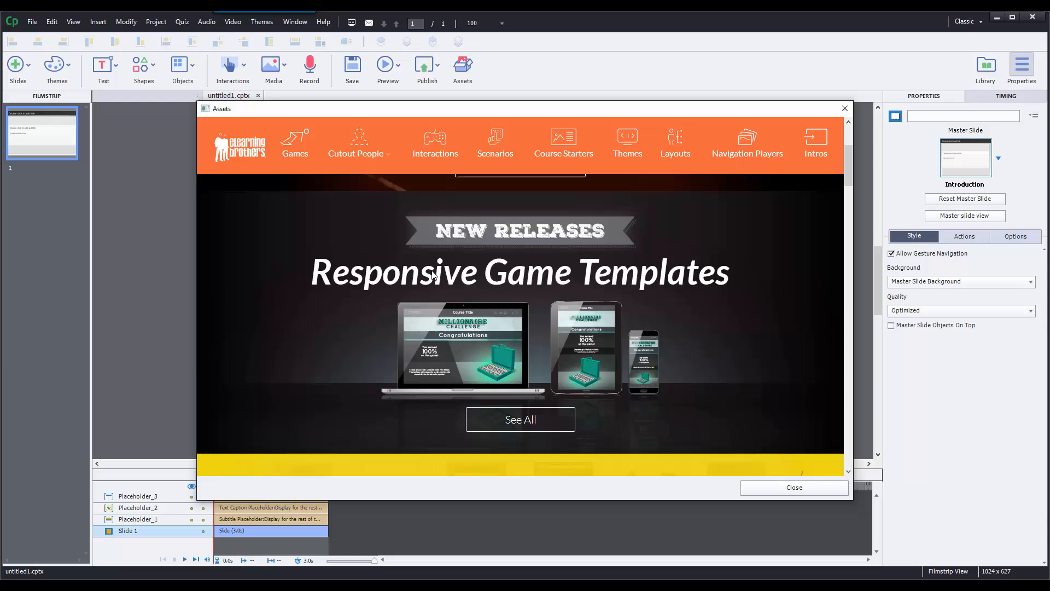
pyautogui.scroll(3)
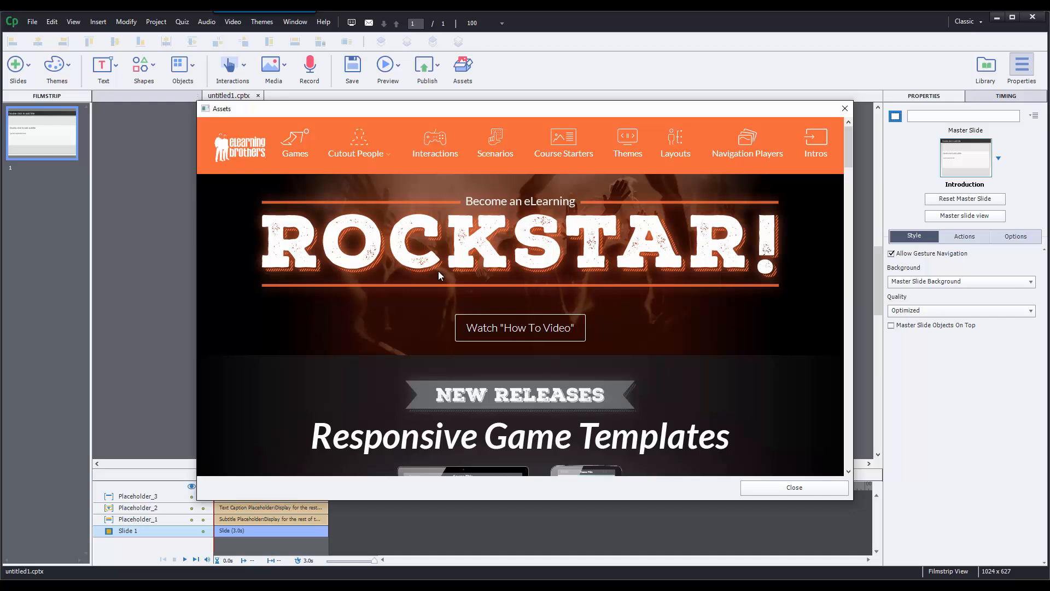
# List the 155 photo-realistic business cutout people (Babs, James, Chantel) under Cutout People
pyautogui.click(358, 143)
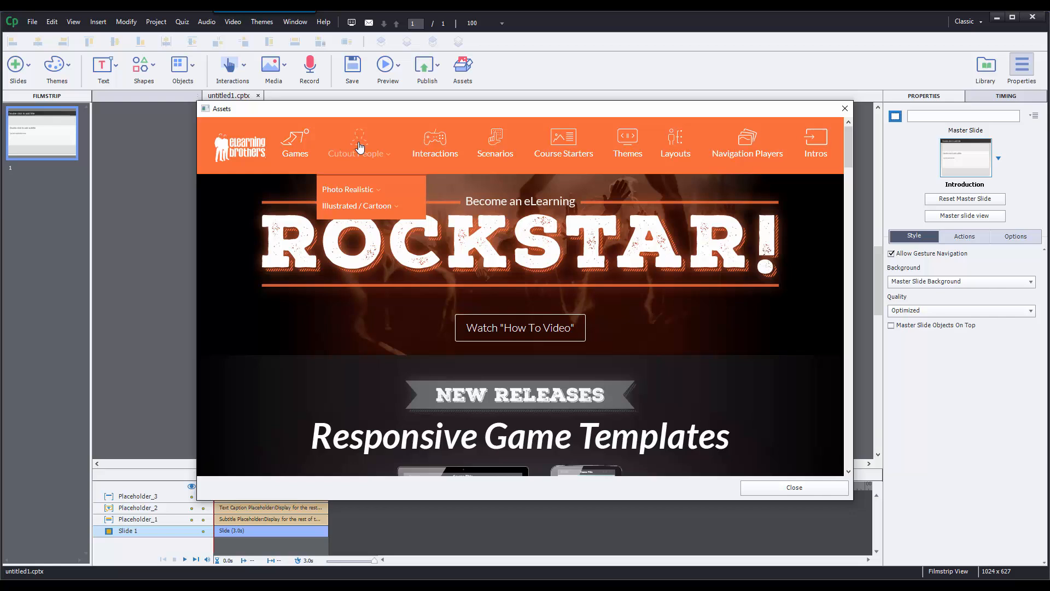
pyautogui.moveTo(360, 150)
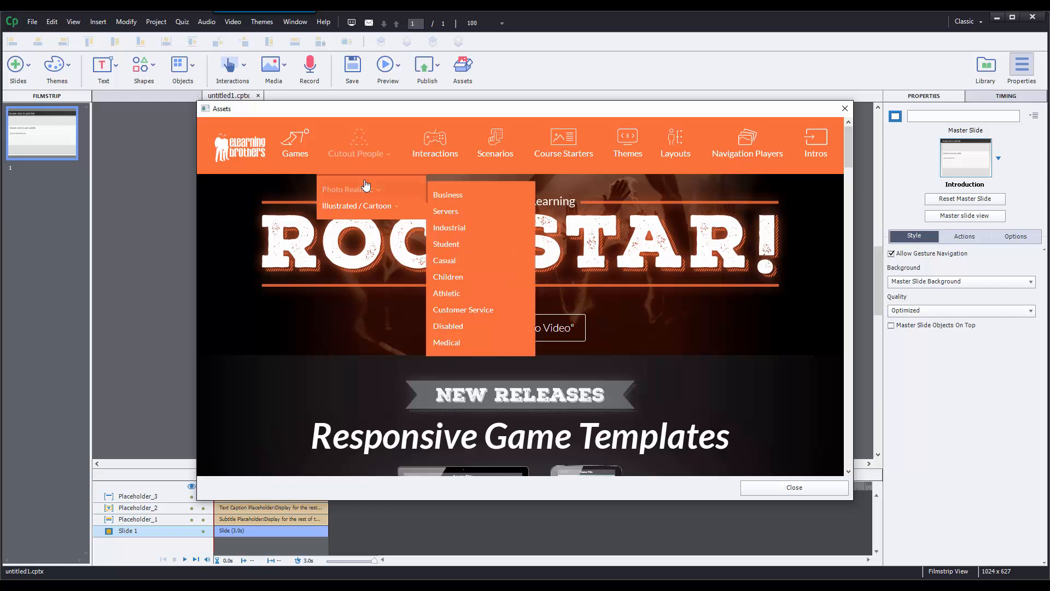
pyautogui.click(448, 195)
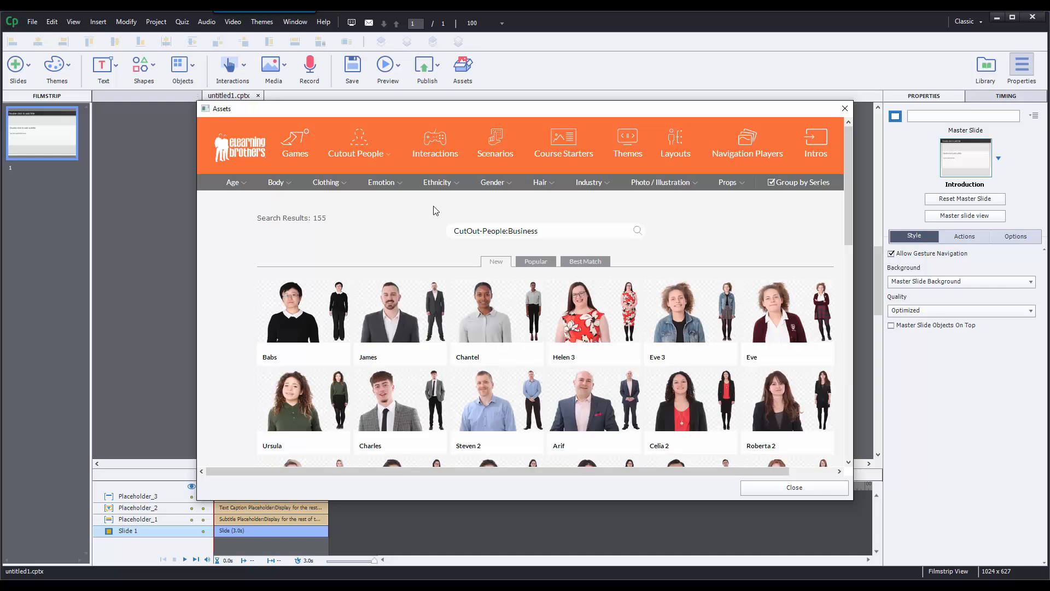
pyautogui.moveTo(303, 310)
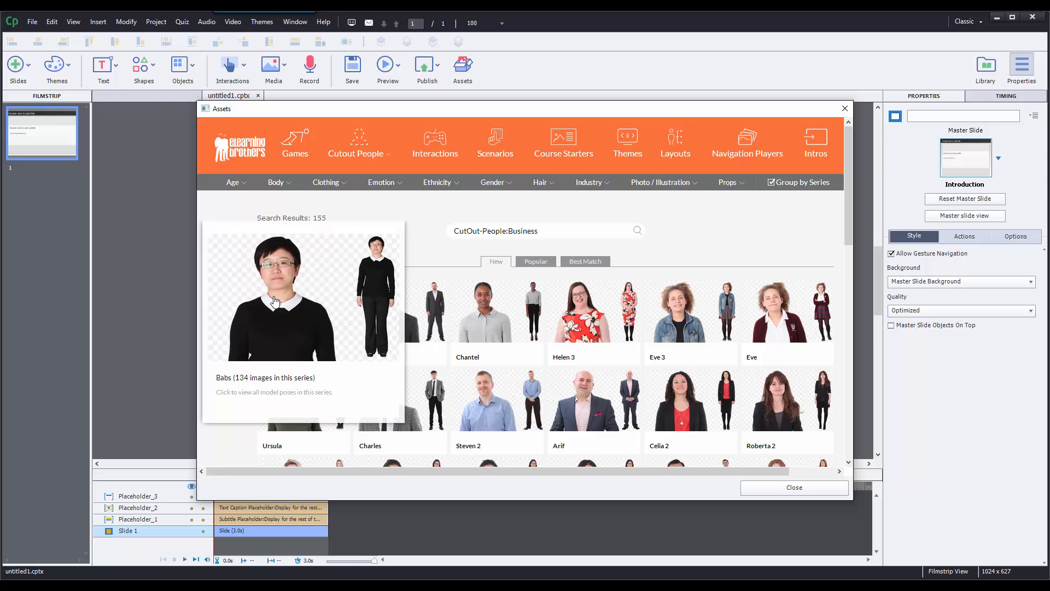
pyautogui.click(233, 183)
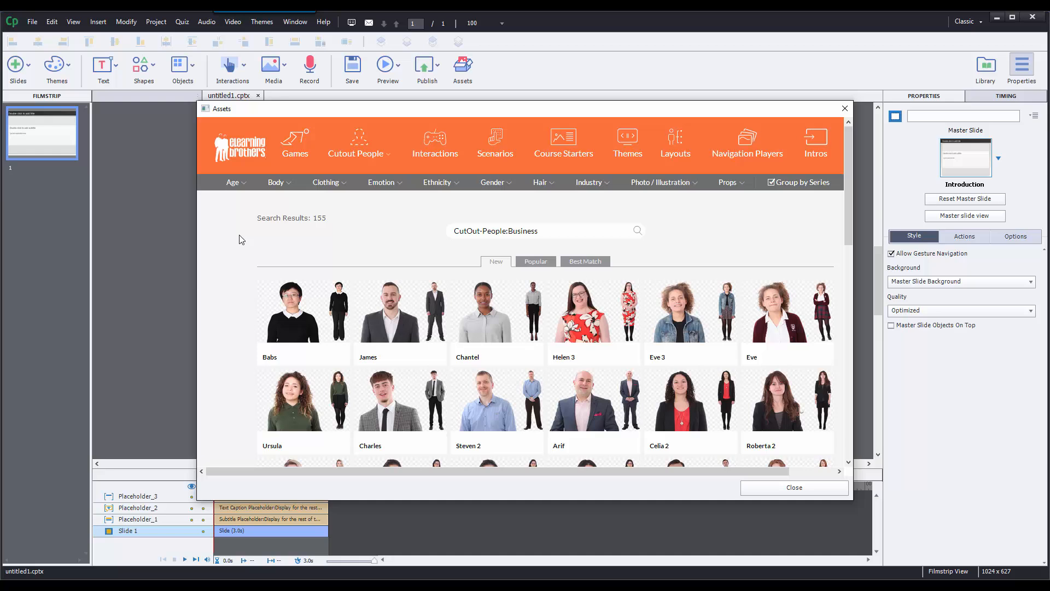
# Download the medium PNG of Babs pose 9213729 from the Babs series
pyautogui.click(288, 310)
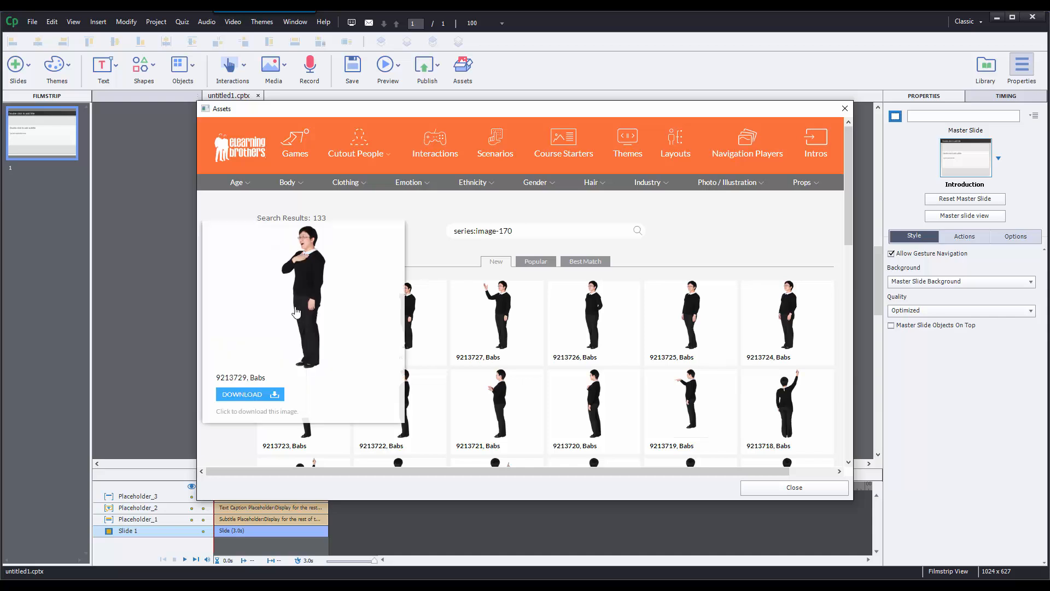
pyautogui.click(303, 298)
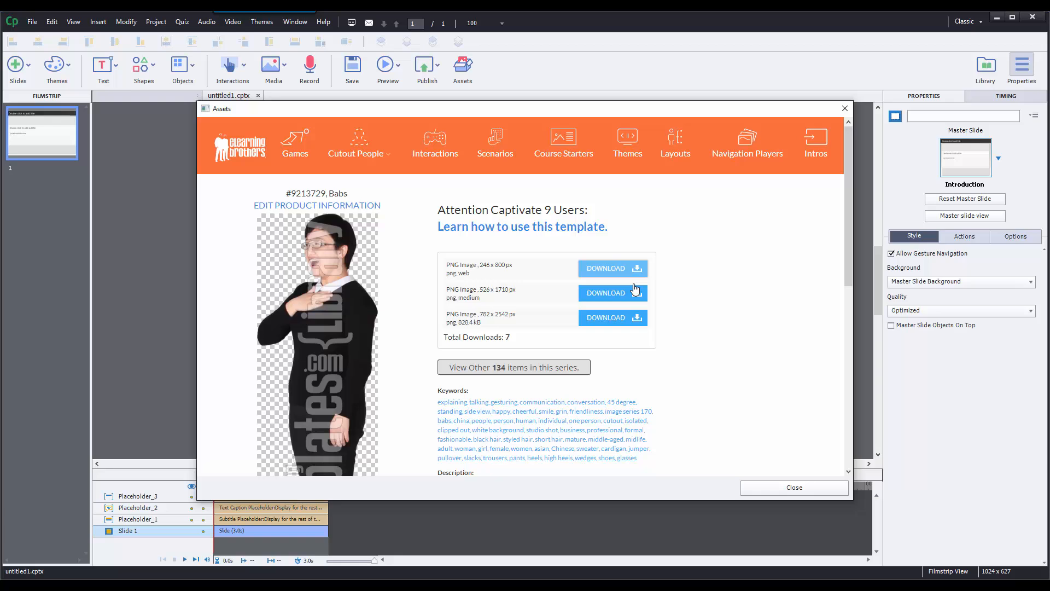
pyautogui.click(611, 293)
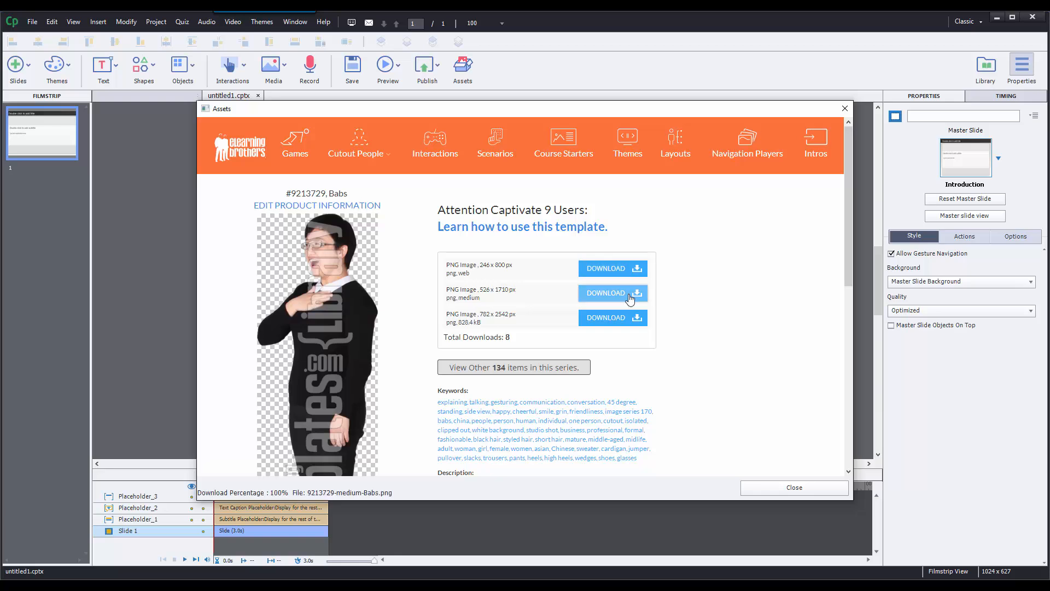
pyautogui.click(612, 293)
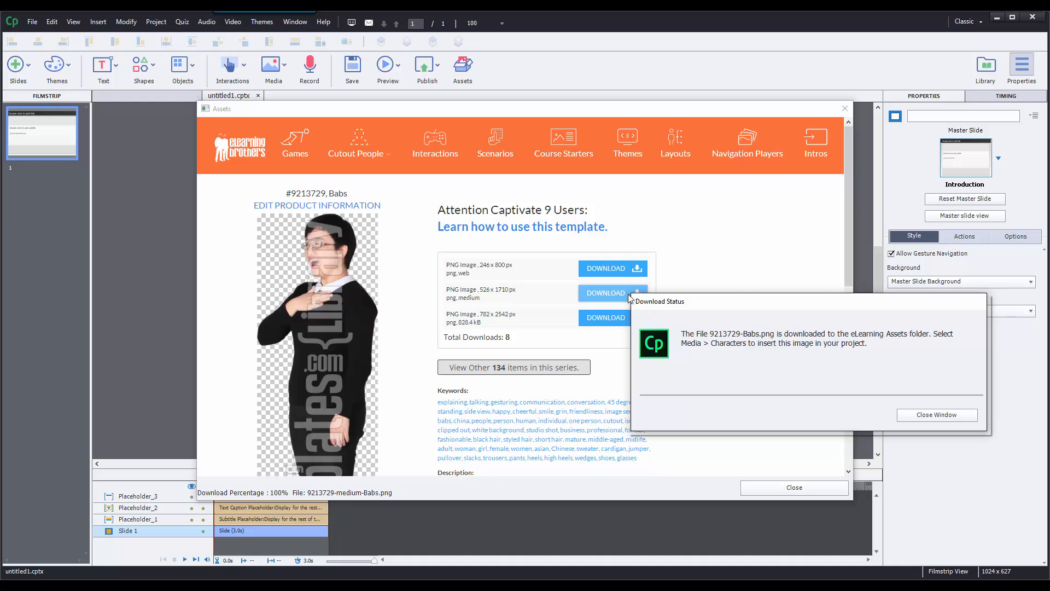
pyautogui.moveTo(742, 362)
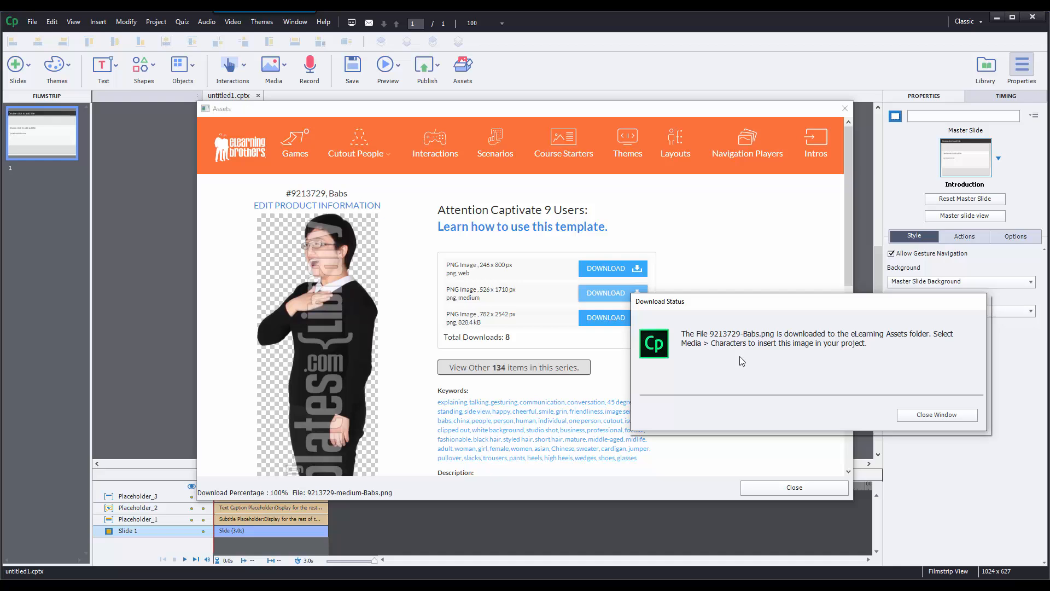
pyautogui.moveTo(708, 349)
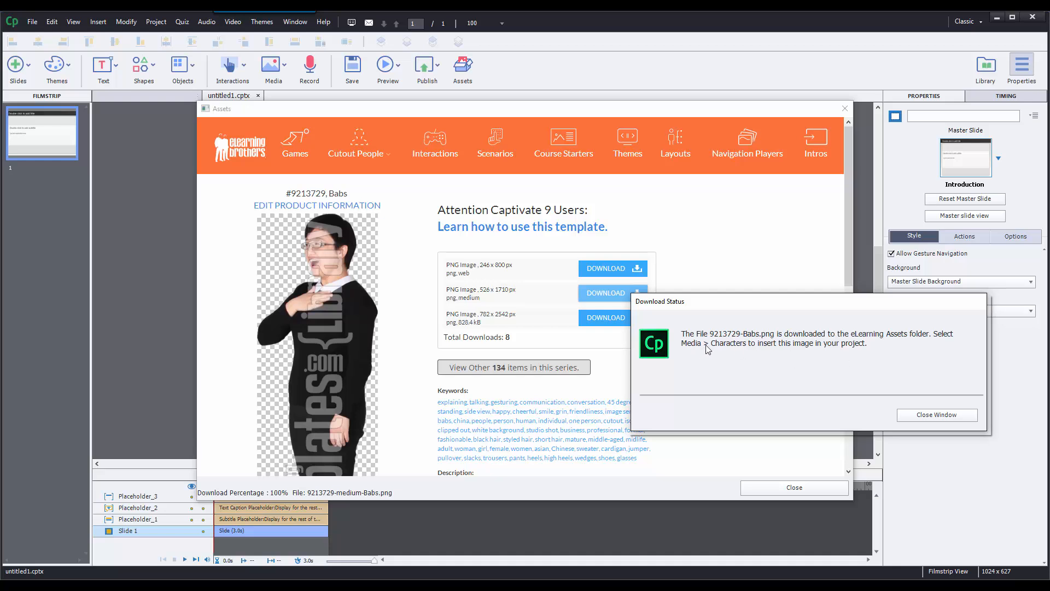
# Dismiss the download confirmation and close the assets library to return to the slide
pyautogui.click(937, 415)
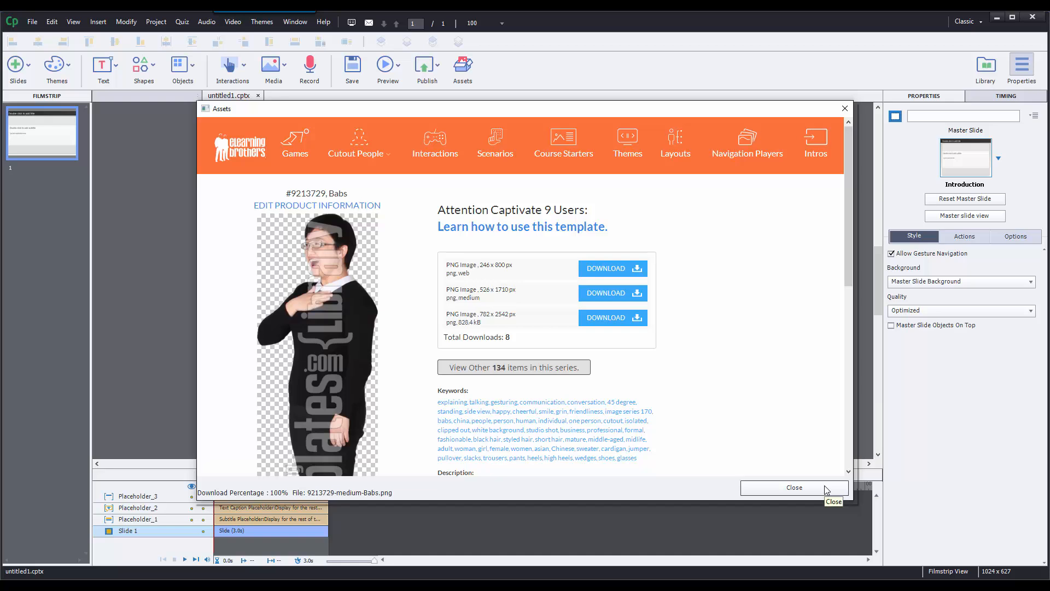
pyautogui.click(795, 487)
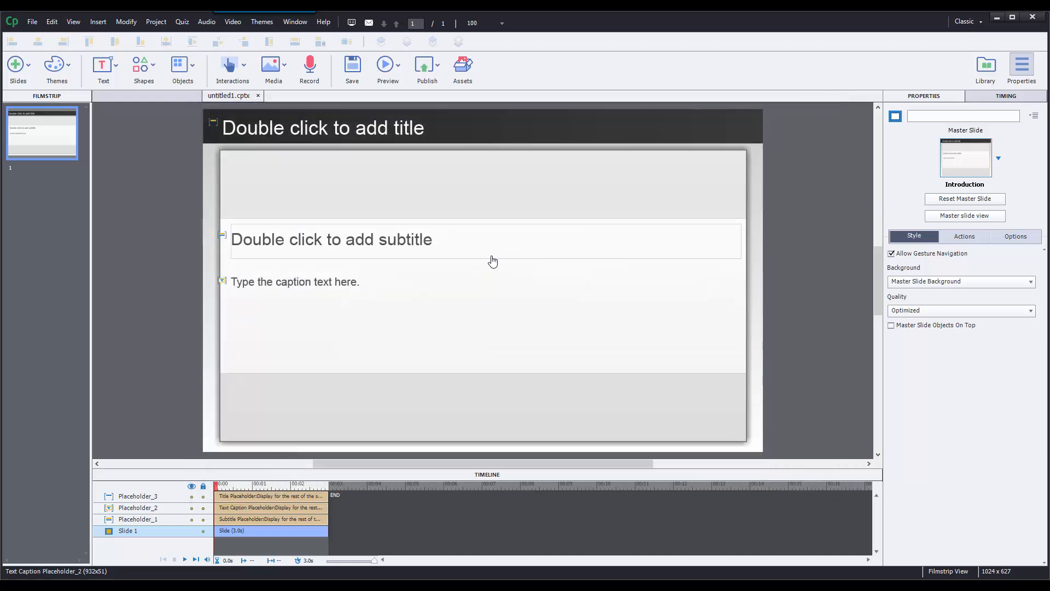
# Insert the full-length Babs character from the Assets category onto the slide via Media > Characters
pyautogui.click(272, 67)
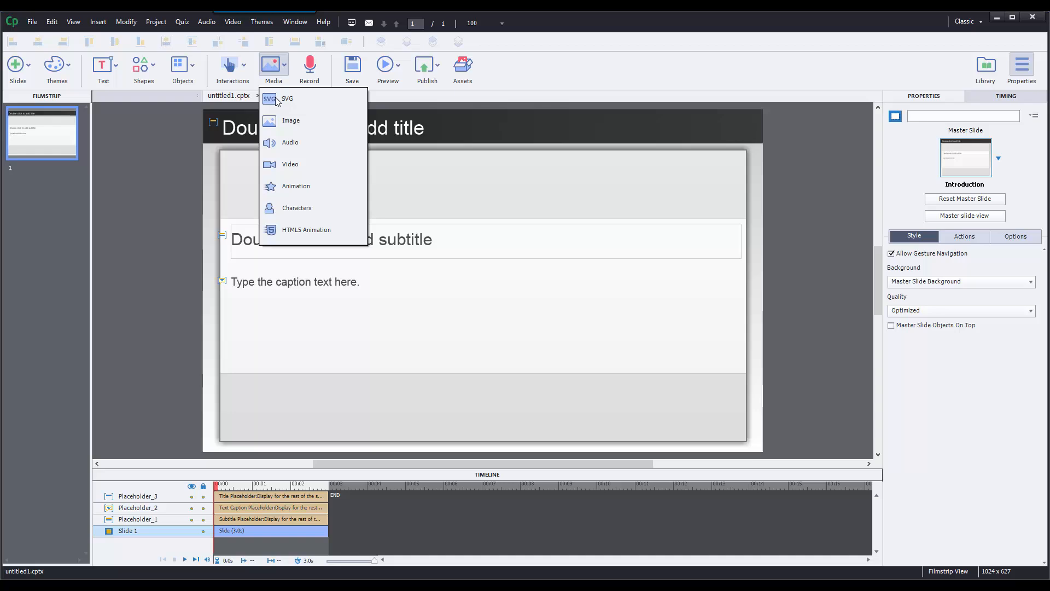
pyautogui.click(297, 208)
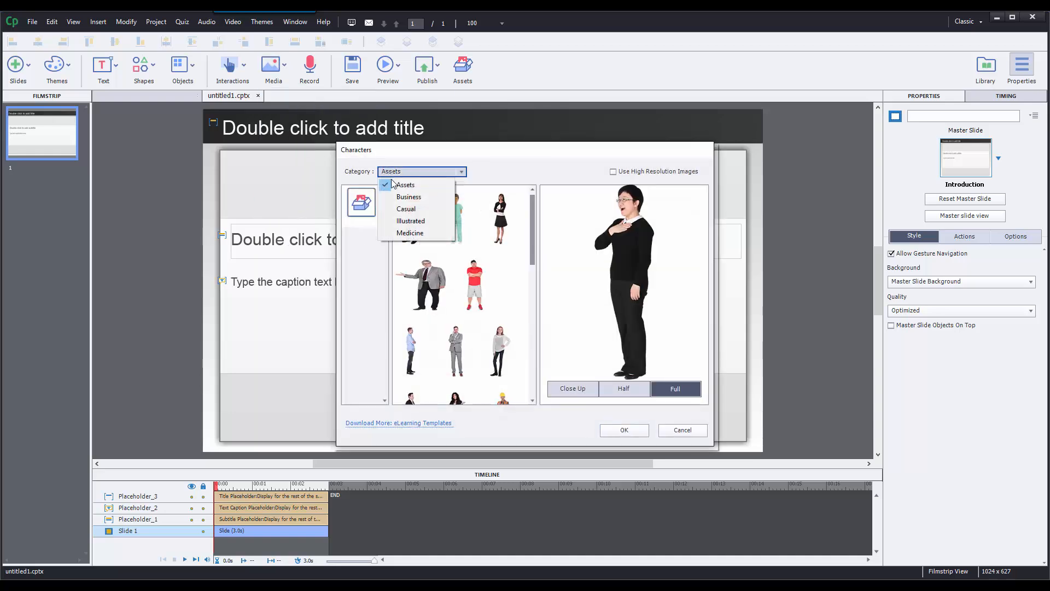
pyautogui.click(405, 185)
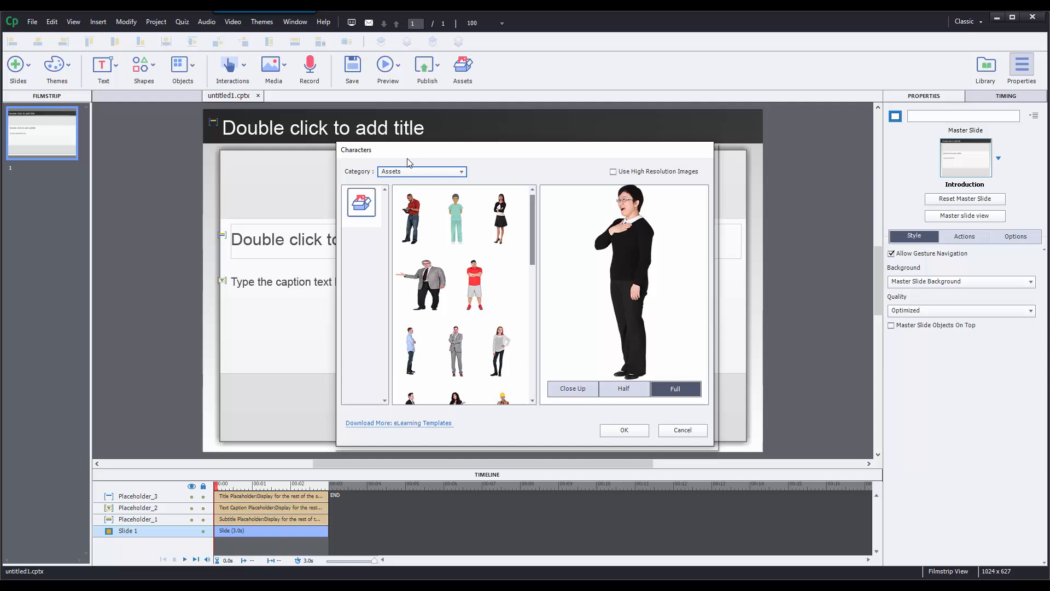
pyautogui.moveTo(581, 386)
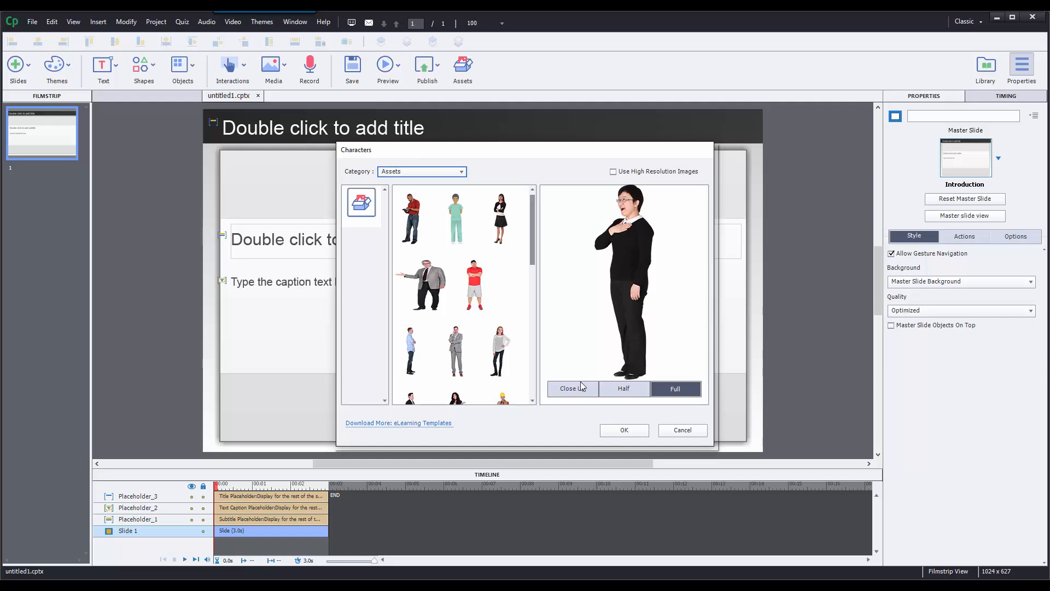
pyautogui.moveTo(665, 392)
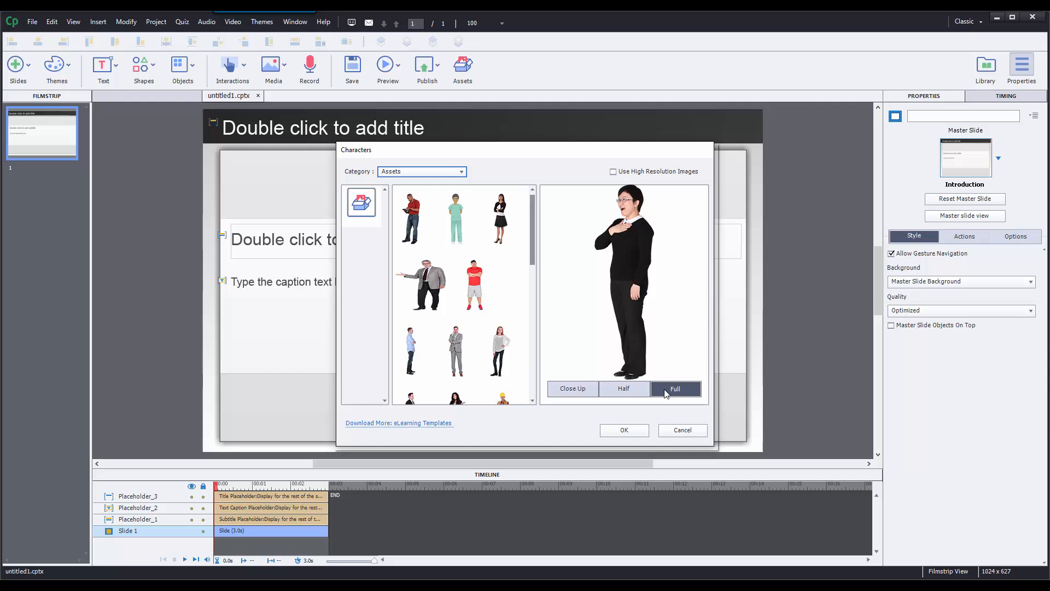
pyautogui.click(622, 429)
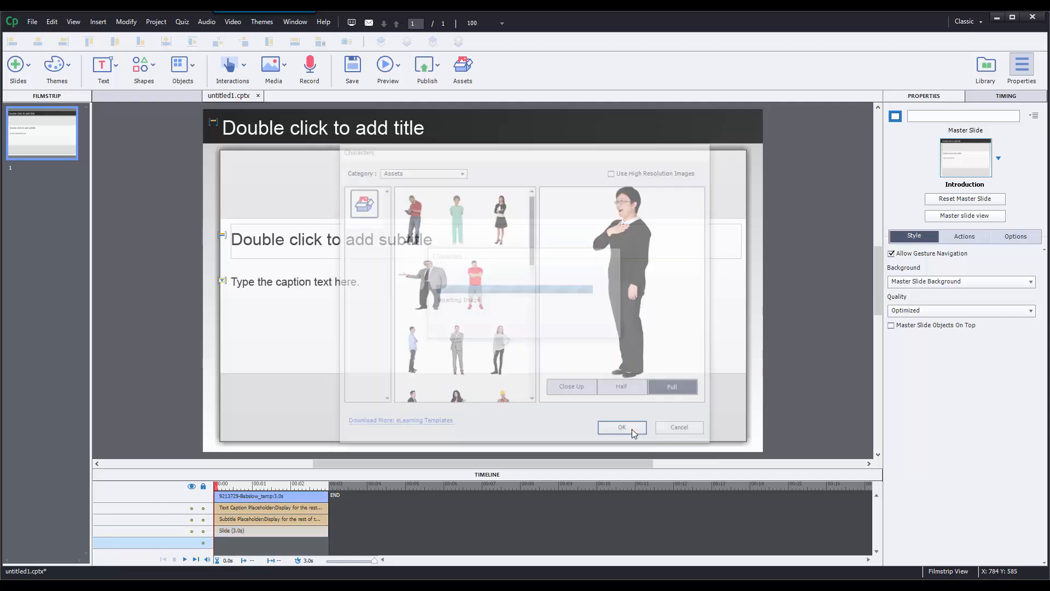
pyautogui.click(621, 426)
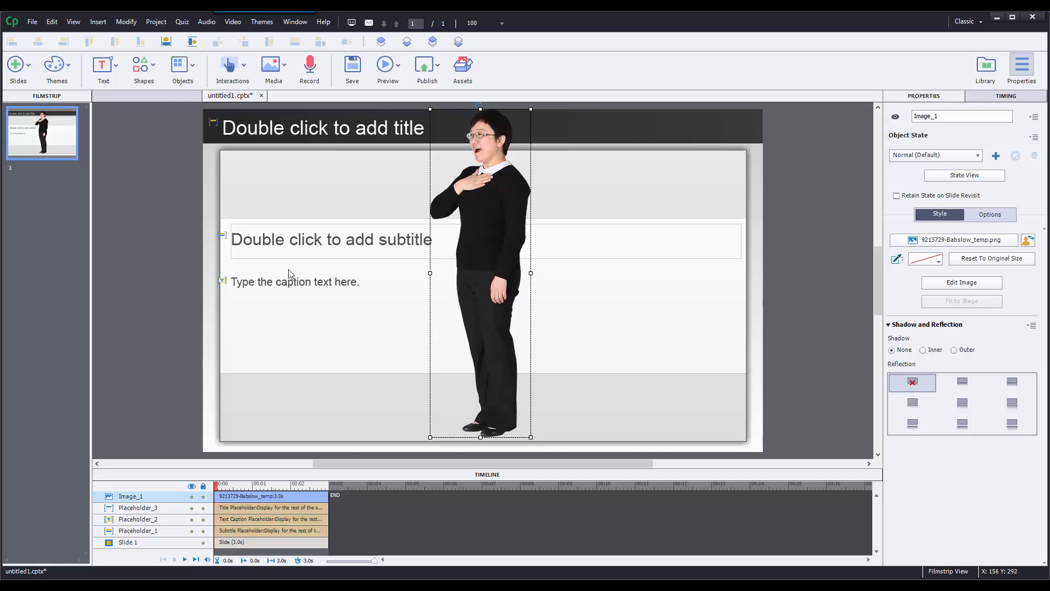
pyautogui.moveTo(91, 104)
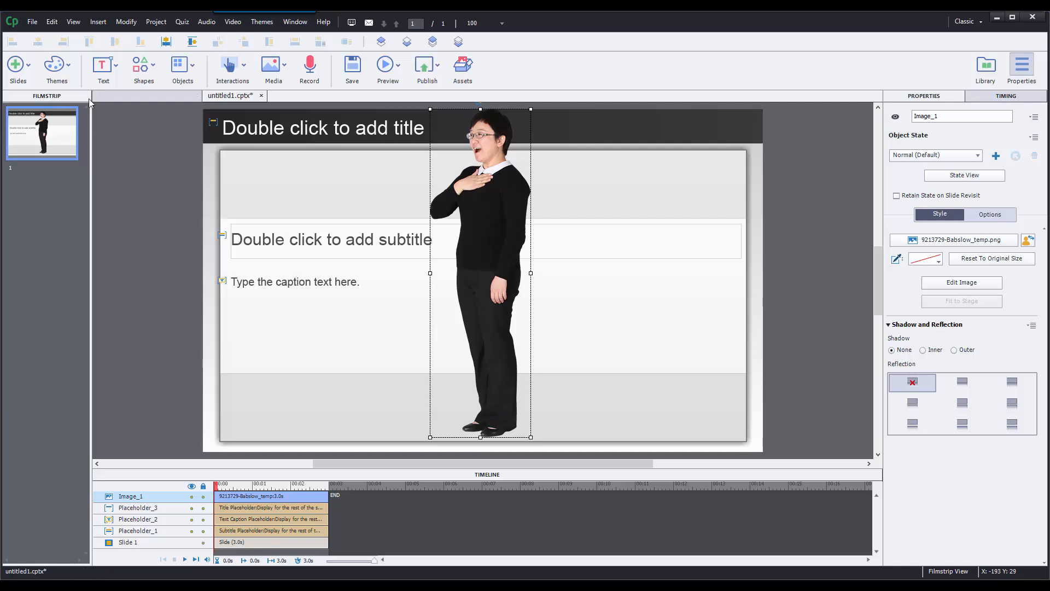
# Reopen the assets library and show the Captivate game templates
pyautogui.click(55, 69)
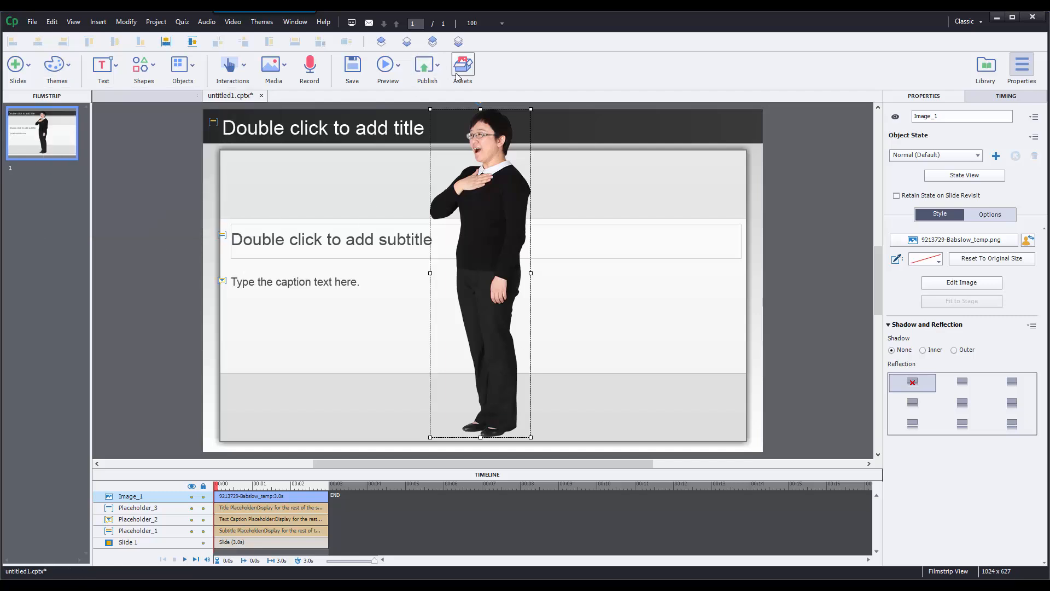
pyautogui.click(461, 67)
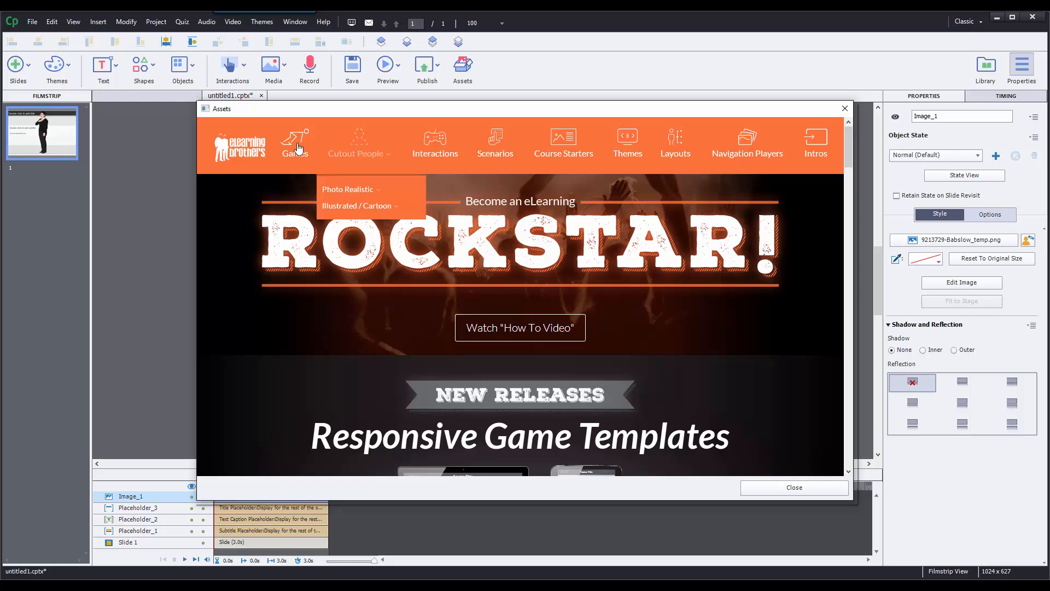
pyautogui.click(294, 142)
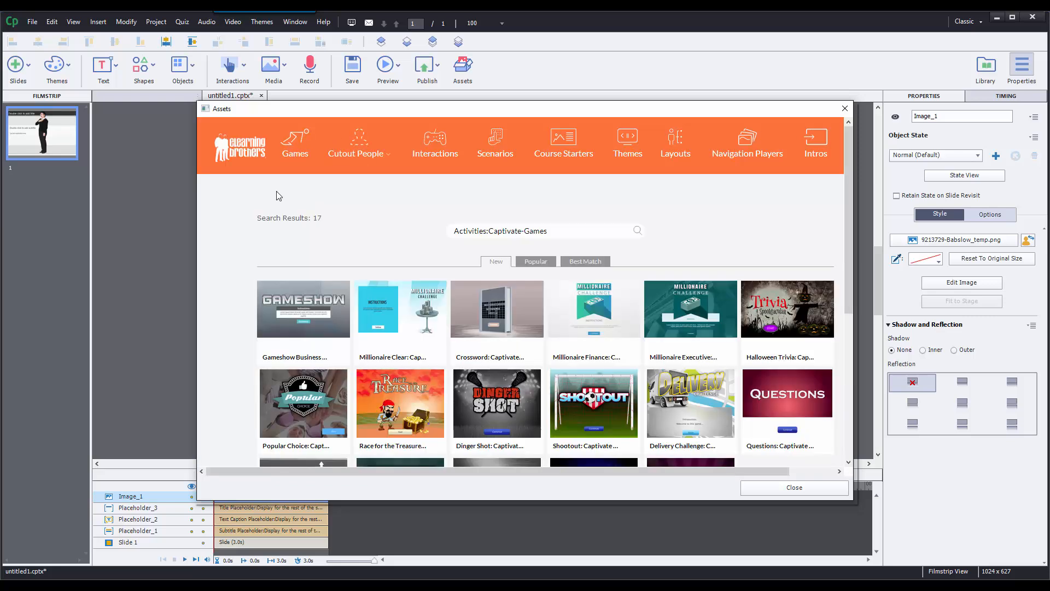
# Download the Captivate 9 file of the Gameshow Business 01 template
pyautogui.click(303, 309)
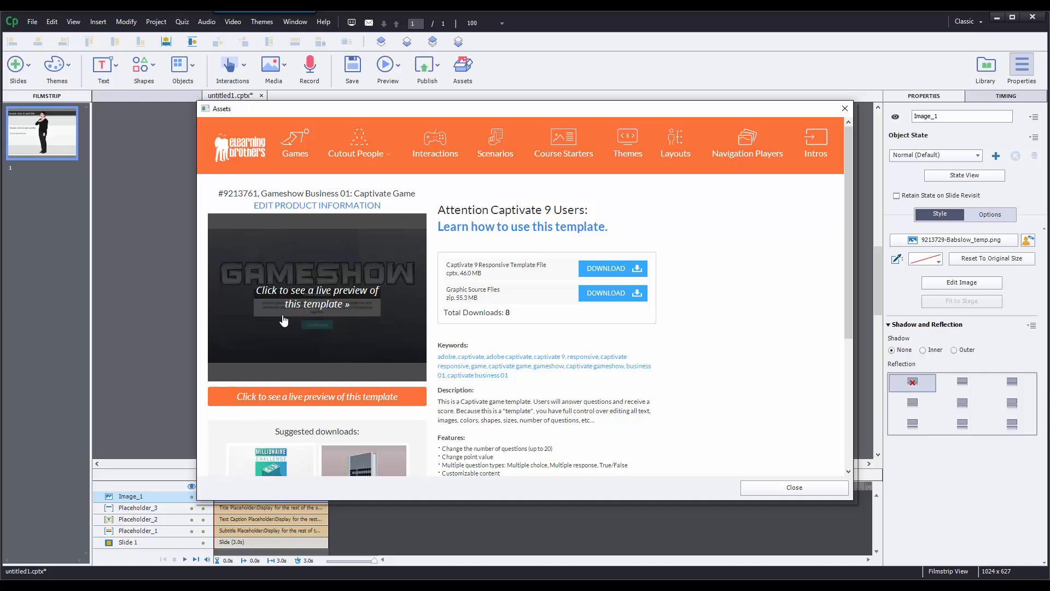
pyautogui.click(605, 268)
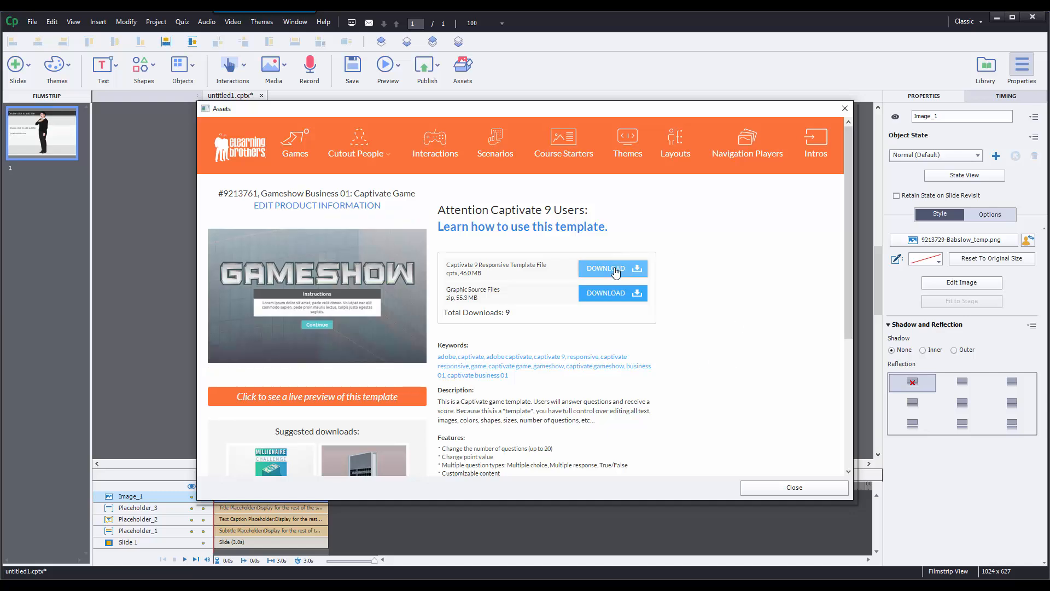
pyautogui.click(605, 270)
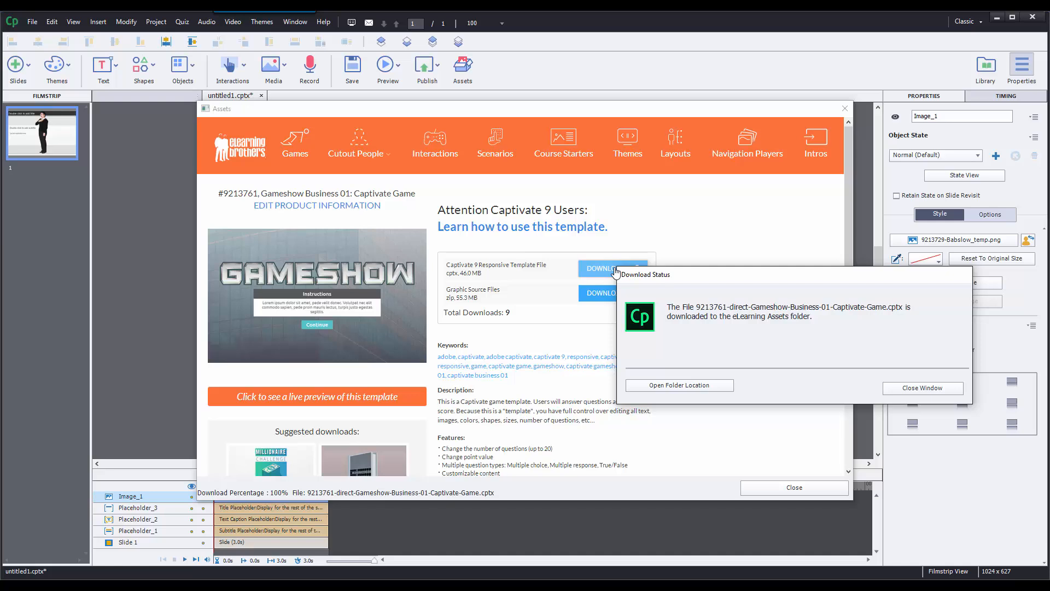
# Open the SampleProjects folder holding the downloaded Gameshow .cptx from the Download Status dialog
pyautogui.click(678, 385)
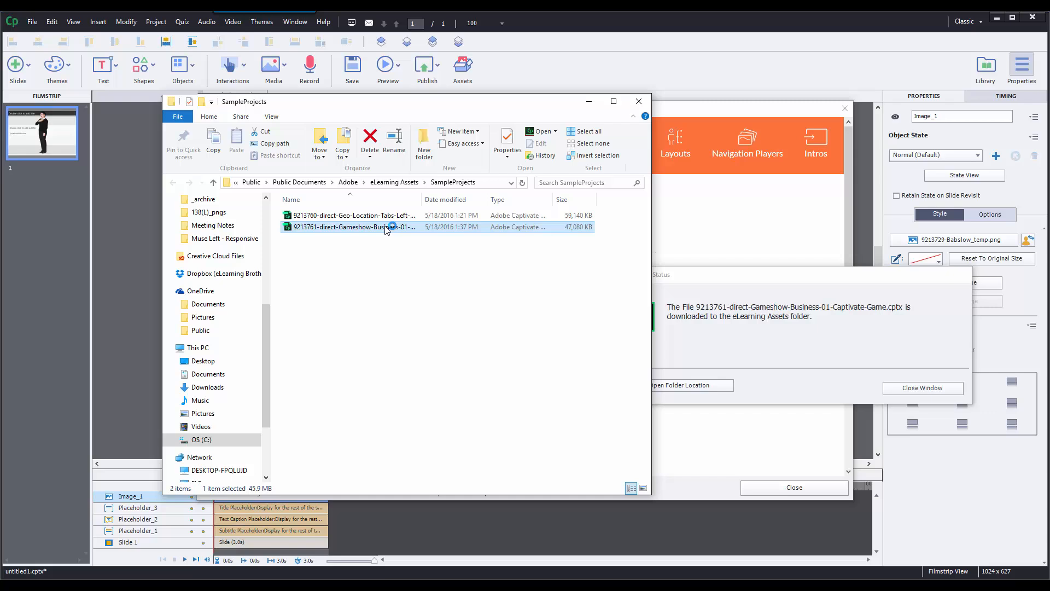
# Open Gameshow Business 01.cptx as a 66-slide project, then close back to the start screen
pyautogui.doubleClick(353, 227)
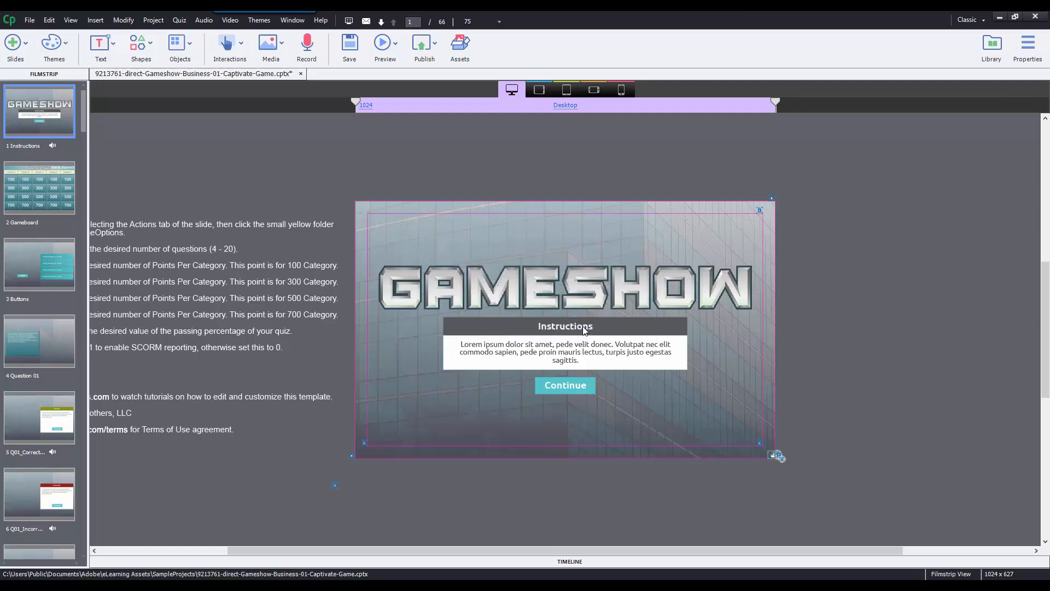
pyautogui.click(301, 73)
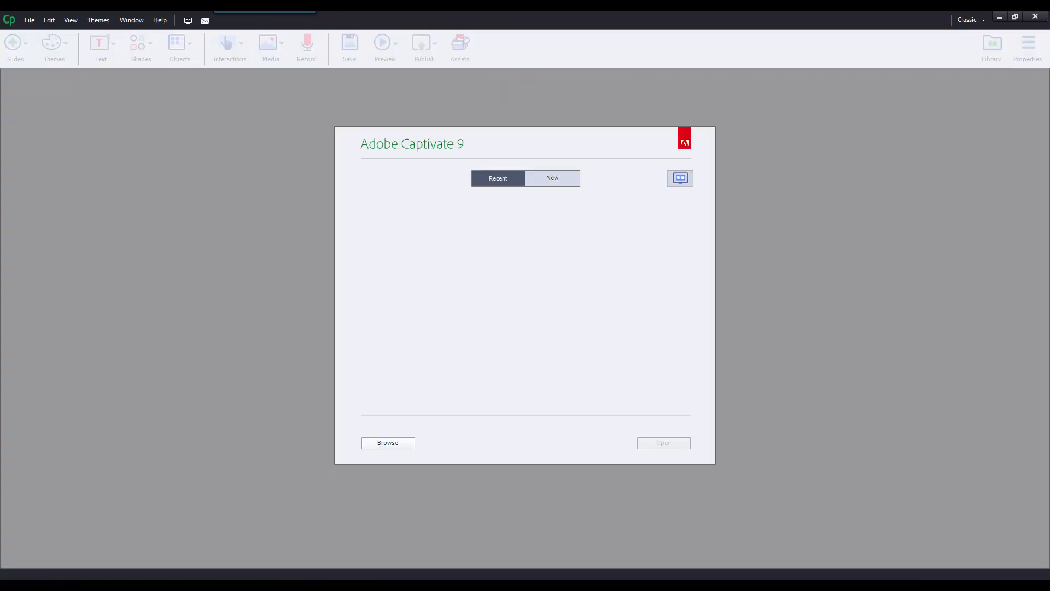
pyautogui.moveTo(679, 179)
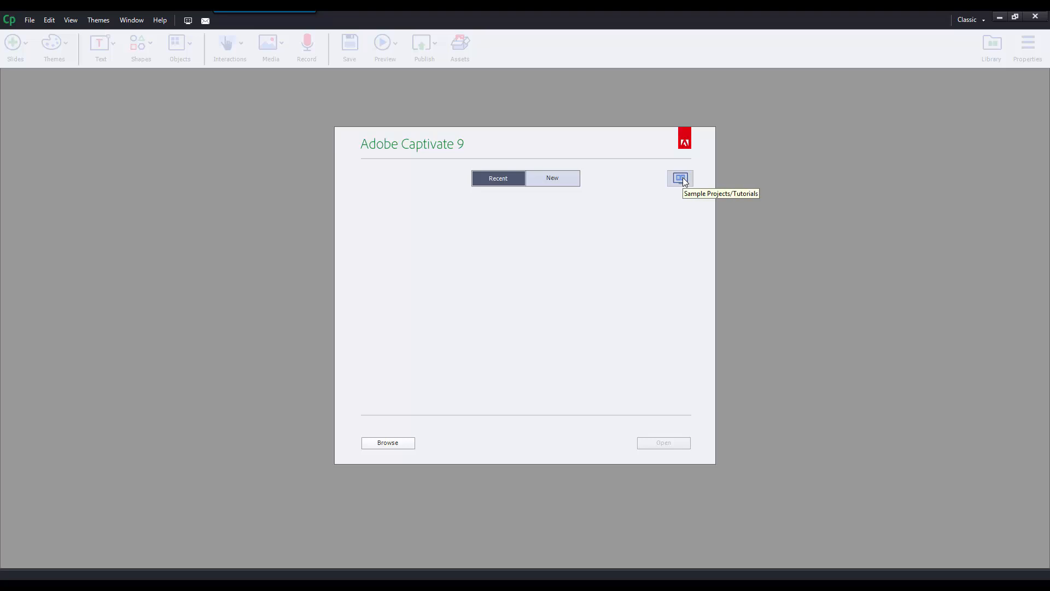
# Show the Sample Projects/Tutorials area on the welcome screen
pyautogui.click(679, 177)
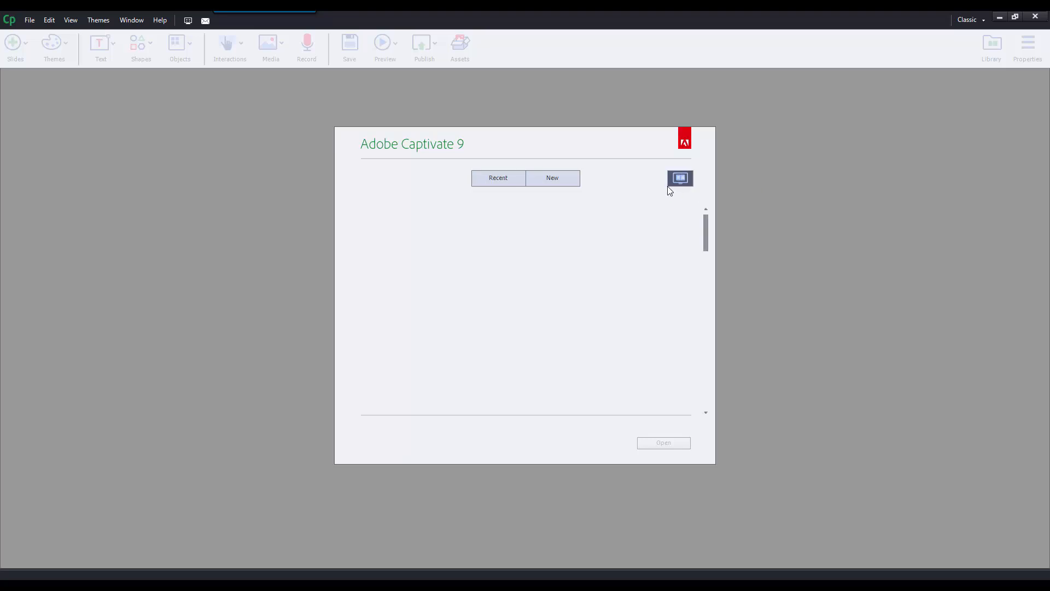